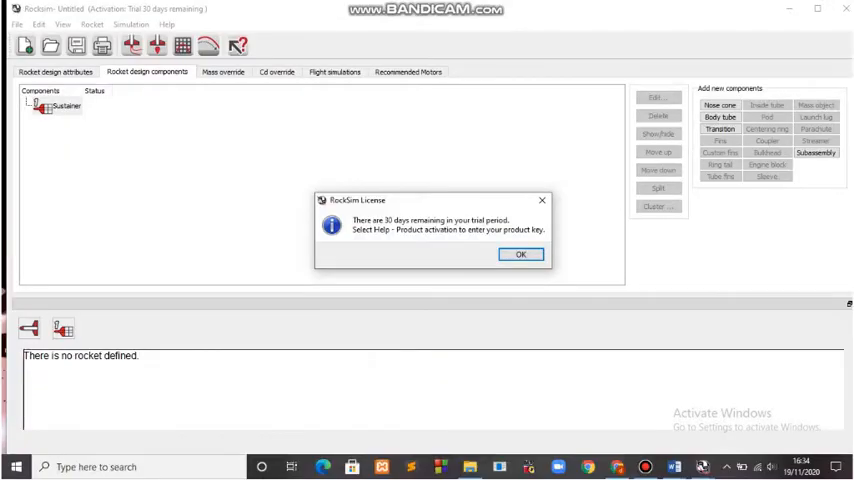
- Dismiss the RockSim License trial-period message box
click(520, 253)
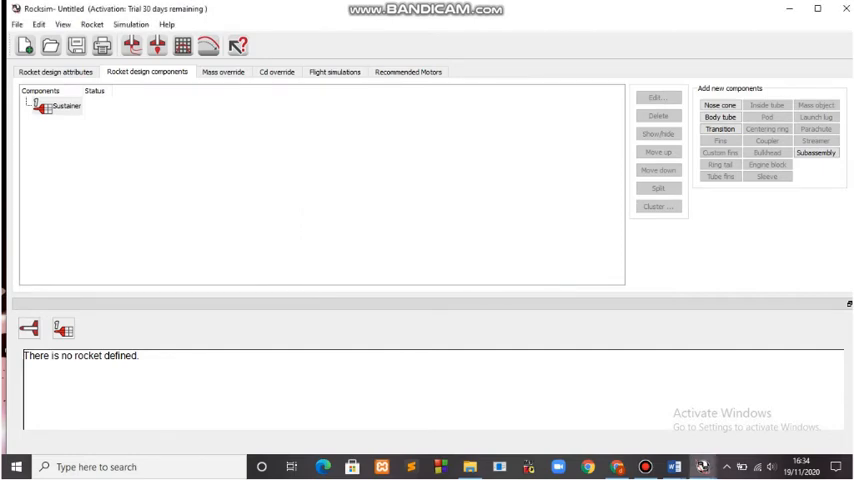
mouse_move(50, 45)
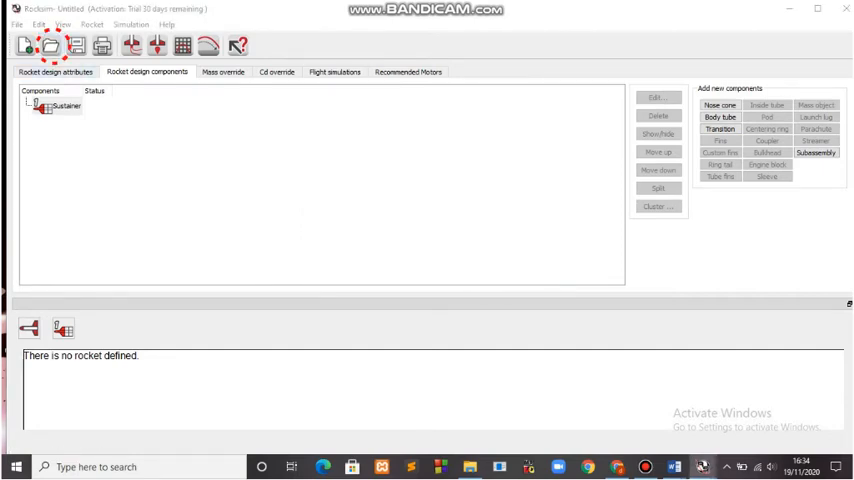
- Open Estes-Alpha-III.rkt from the Estes designs folder
click(50, 46)
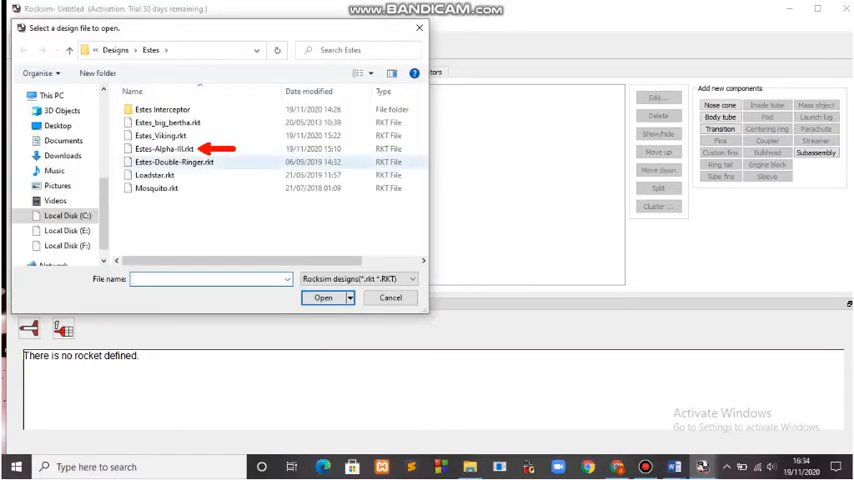
mouse_move(165, 148)
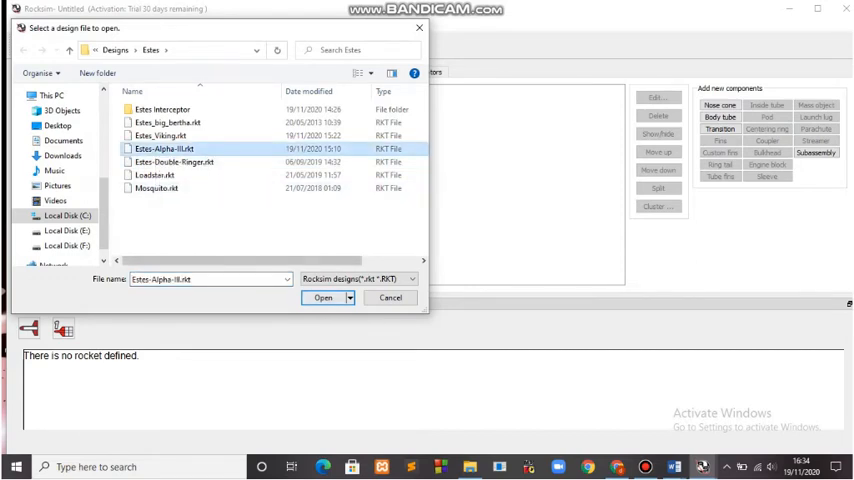
click(322, 298)
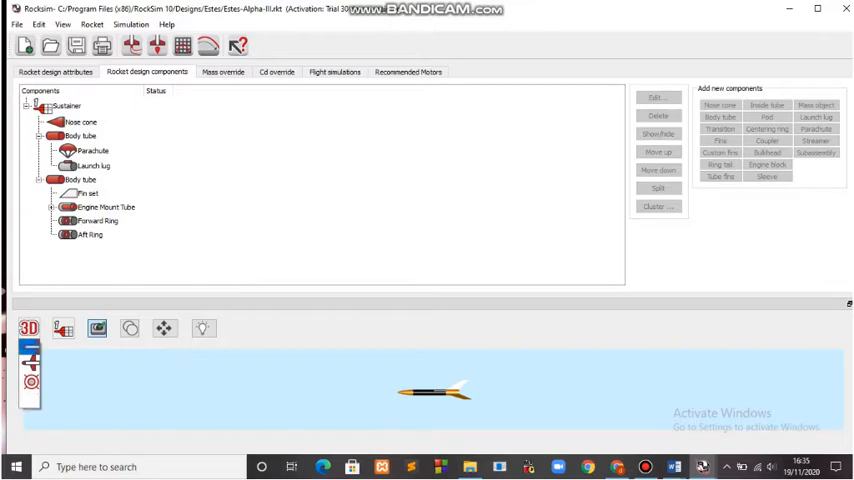
click(29, 328)
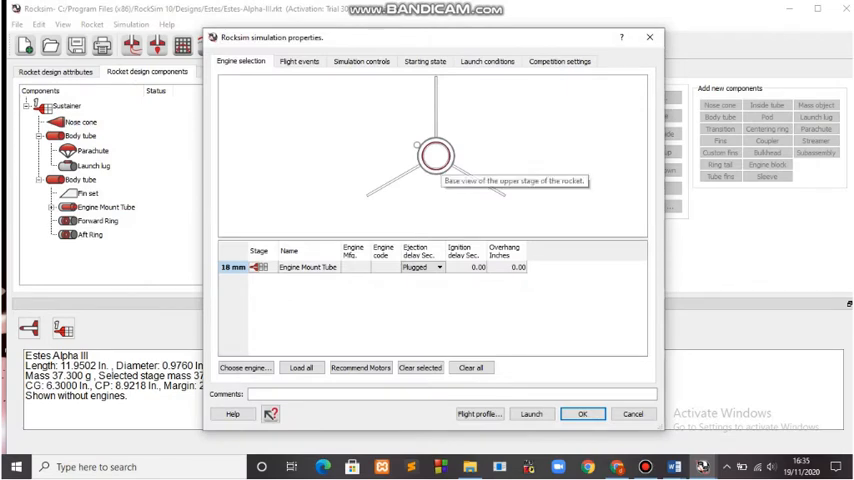
mouse_move(245, 367)
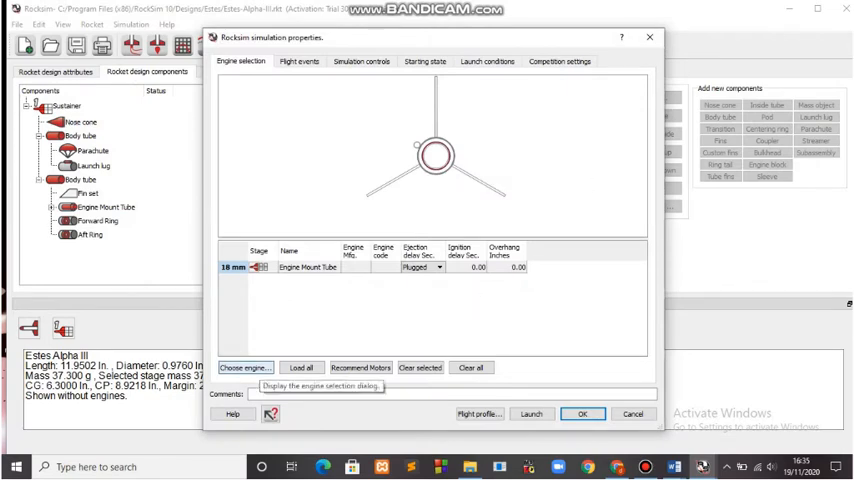
- Open the engine list to choose the Estes B6-4 for the engine mount
click(245, 367)
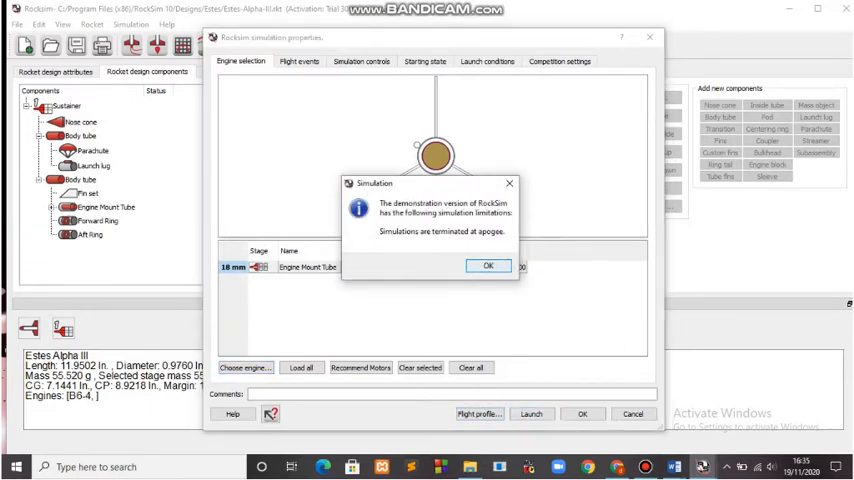
- Dismiss the demo-limits notice and play the B6-4 2D flight profile
click(488, 266)
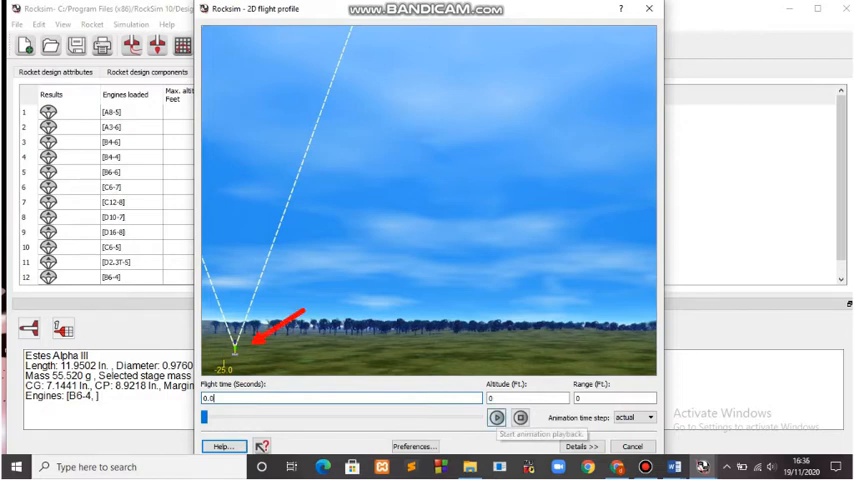
click(496, 417)
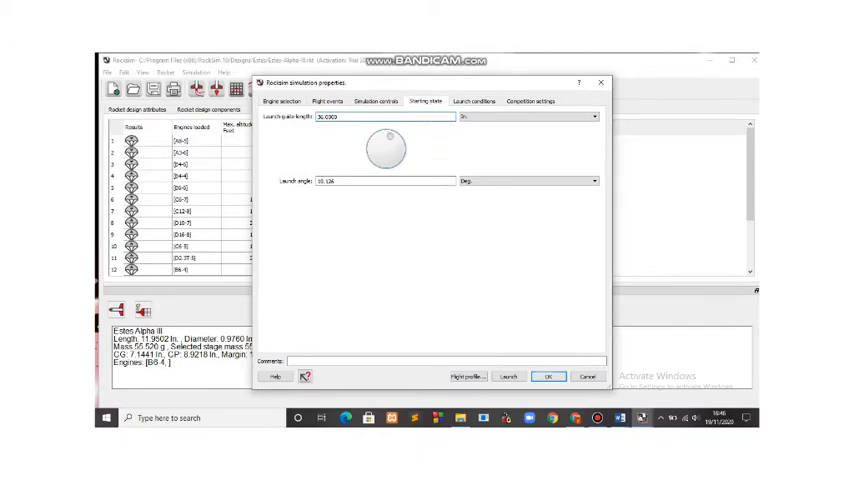
- Launch the tilted-launch flight, dismiss the demo notice, then play and close its animation
click(281, 100)
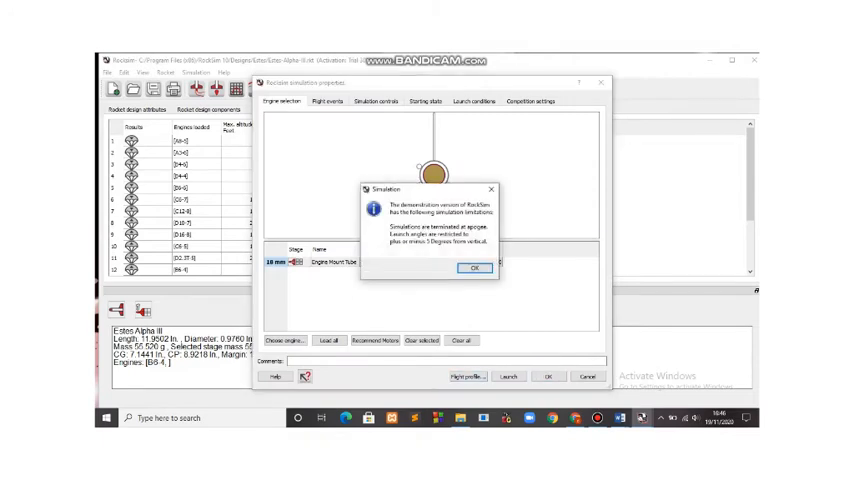
click(474, 268)
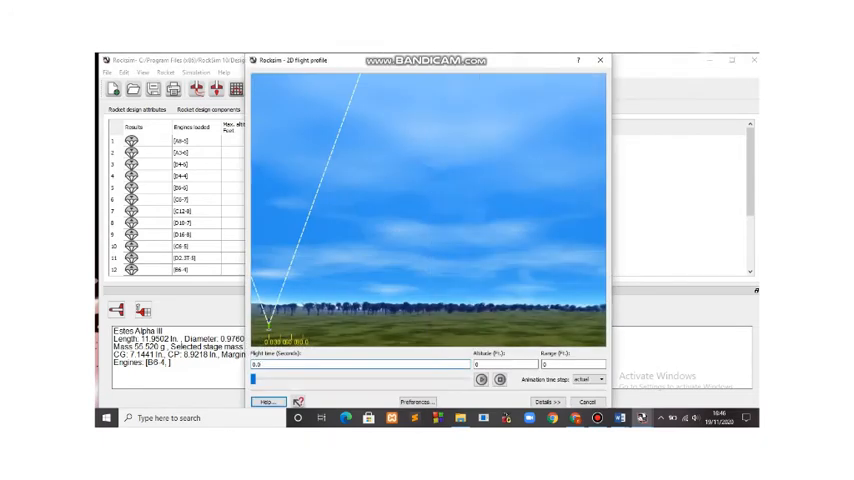
click(480, 380)
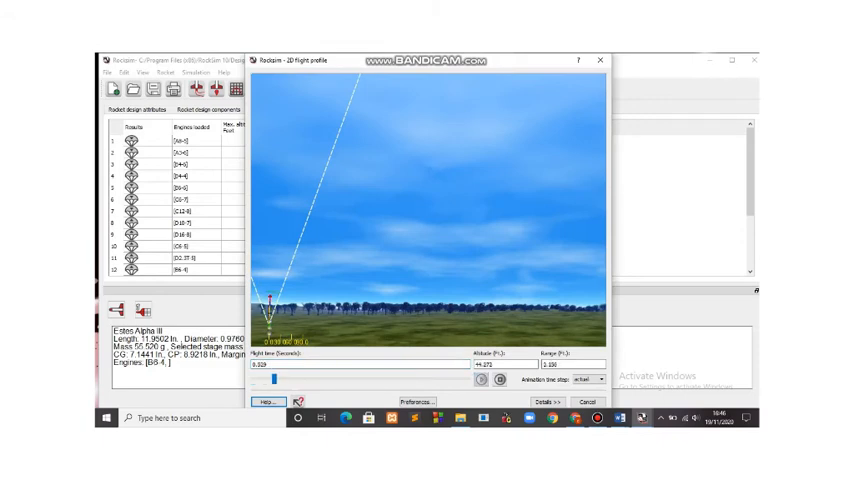
click(480, 380)
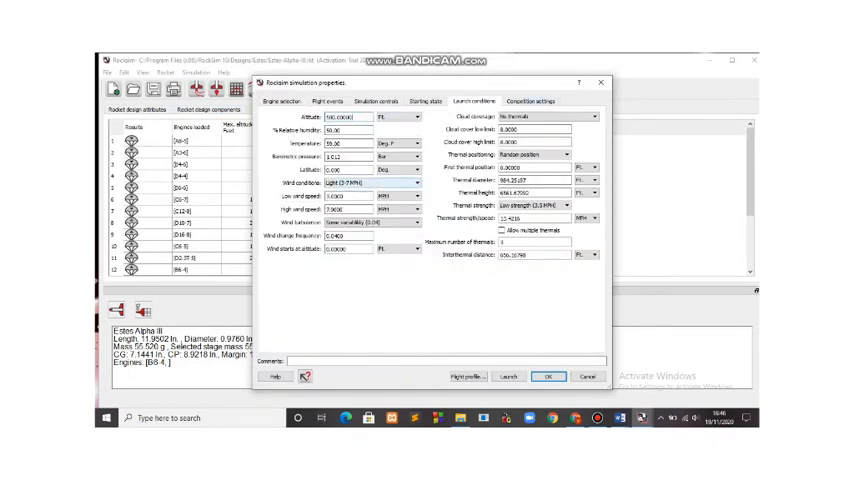
- Choose Slightly breezy (8-14 MPH) wind, return to Engine selection and launch
click(411, 183)
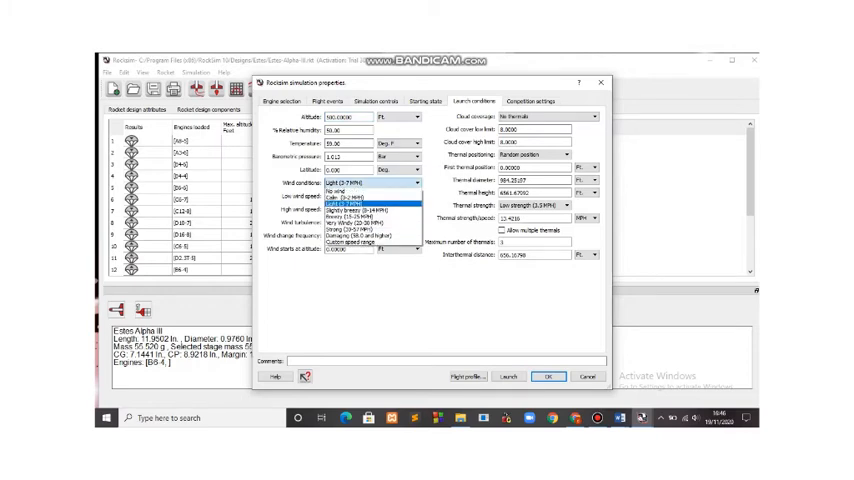
click(360, 195)
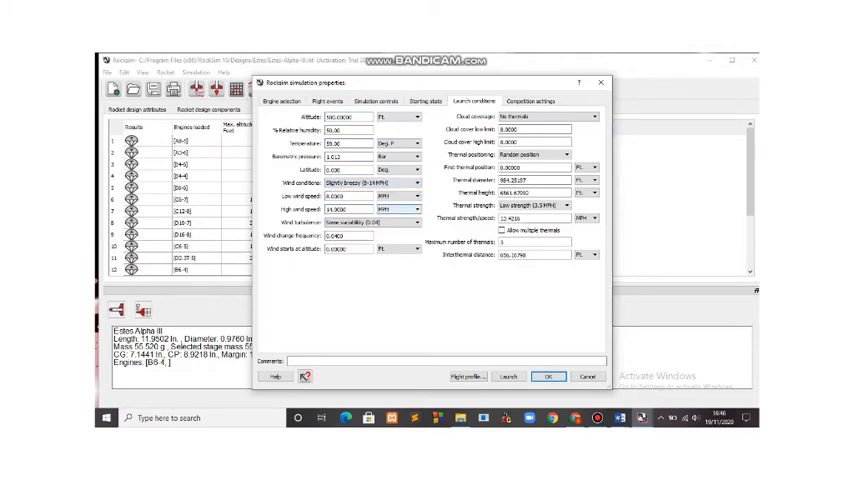
click(547, 376)
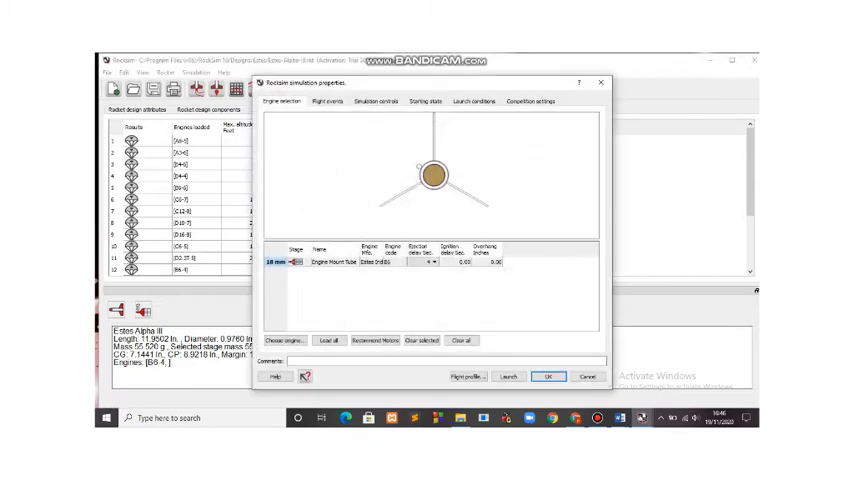
click(411, 101)
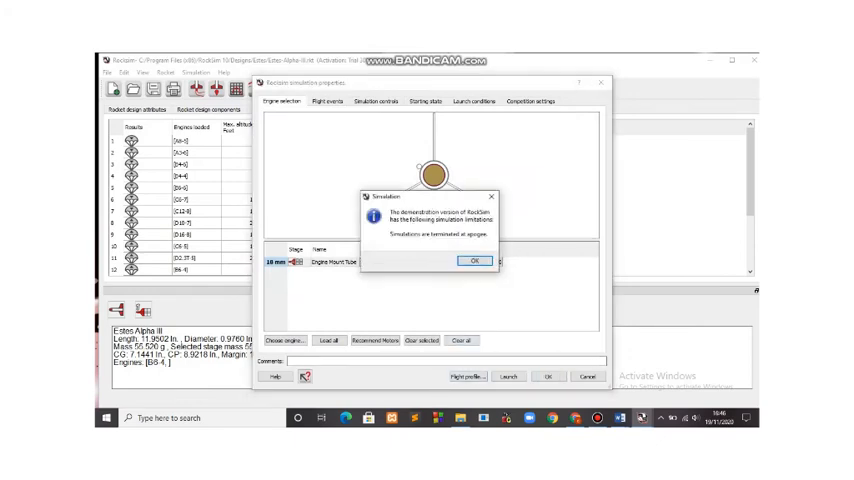
- Dismiss the demo notice and play the breezy-wind 2D flight animation
click(474, 261)
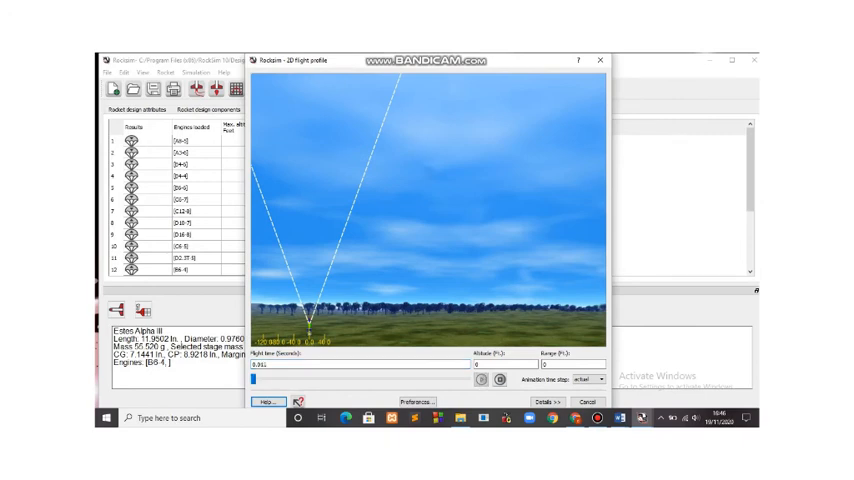
click(481, 381)
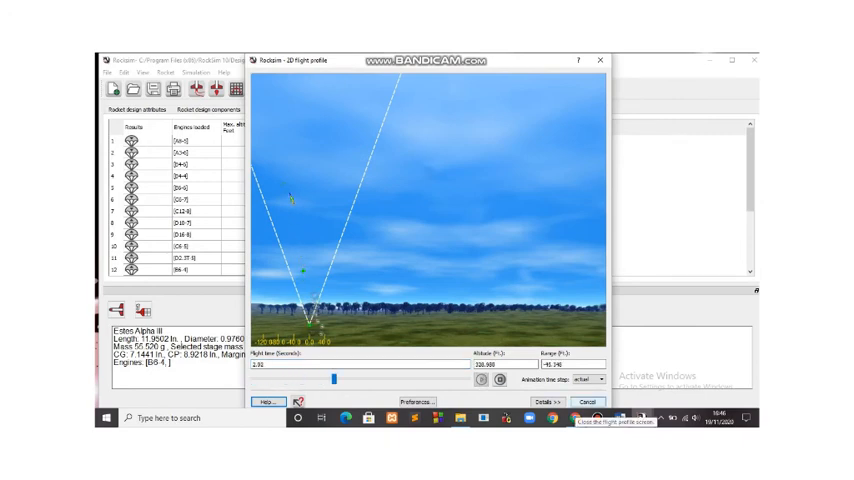